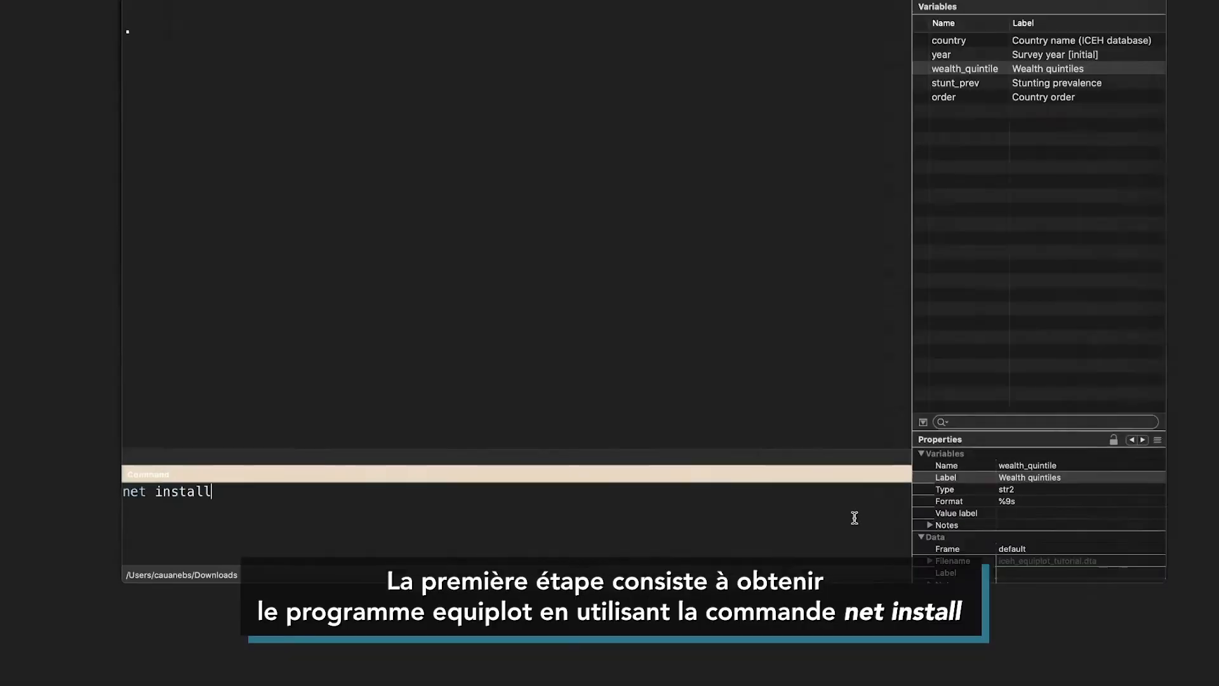
type("equiplot, from(\"htt")
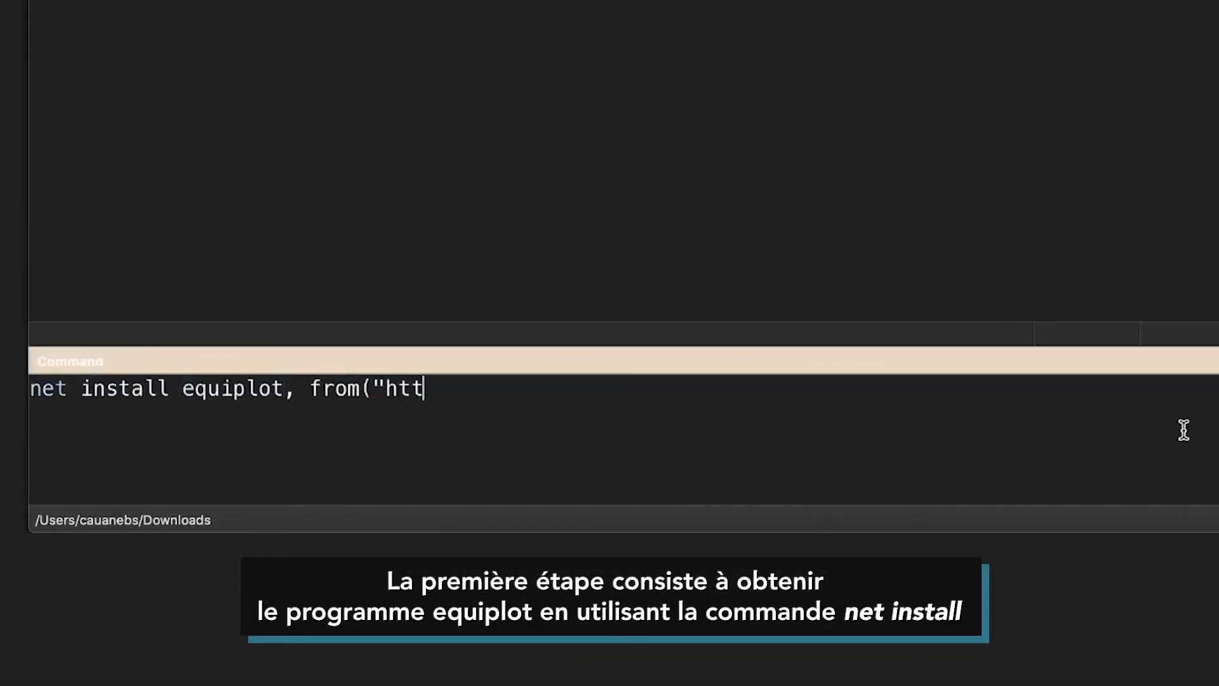
type("p://equidade.org/files")
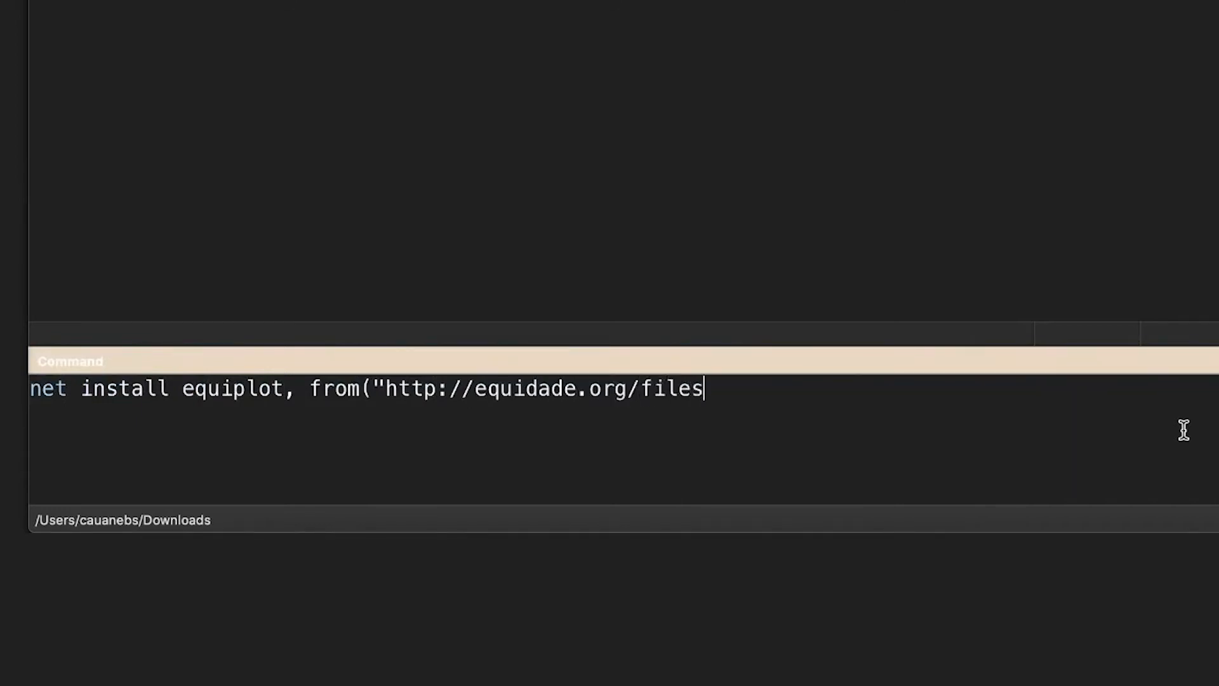
key("Return")
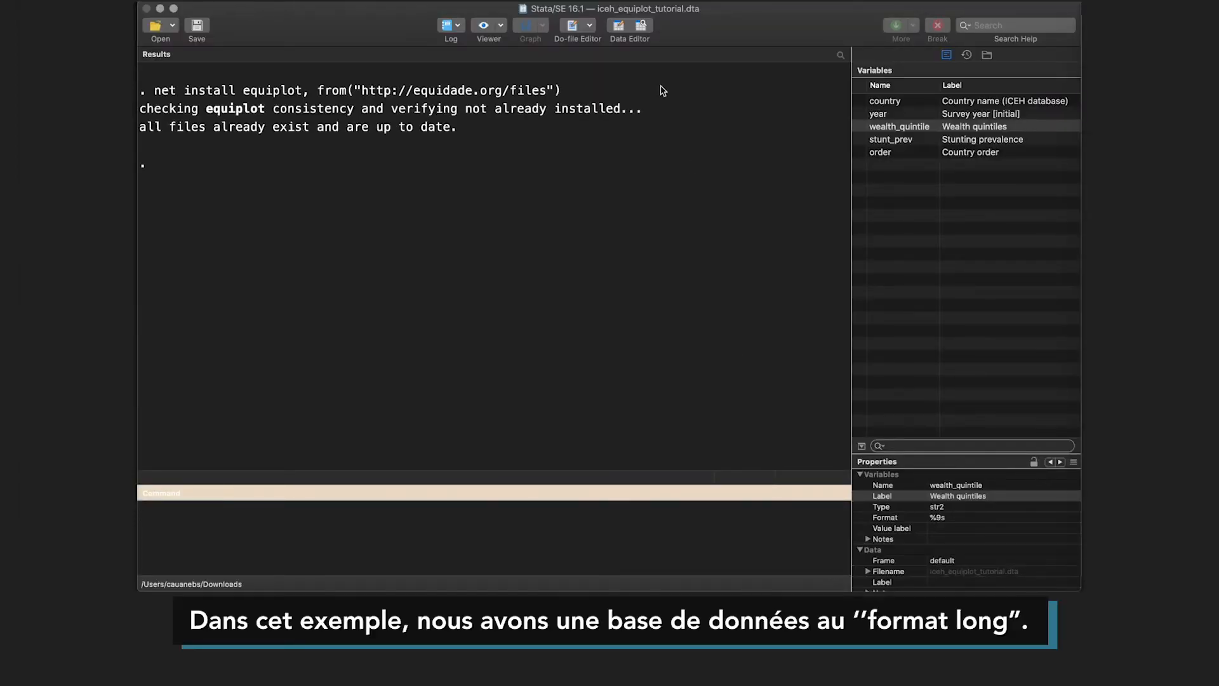
left_click(630, 26)
type("reshape wide stunt_prev, i(country year) j(wealth_quintile) string")
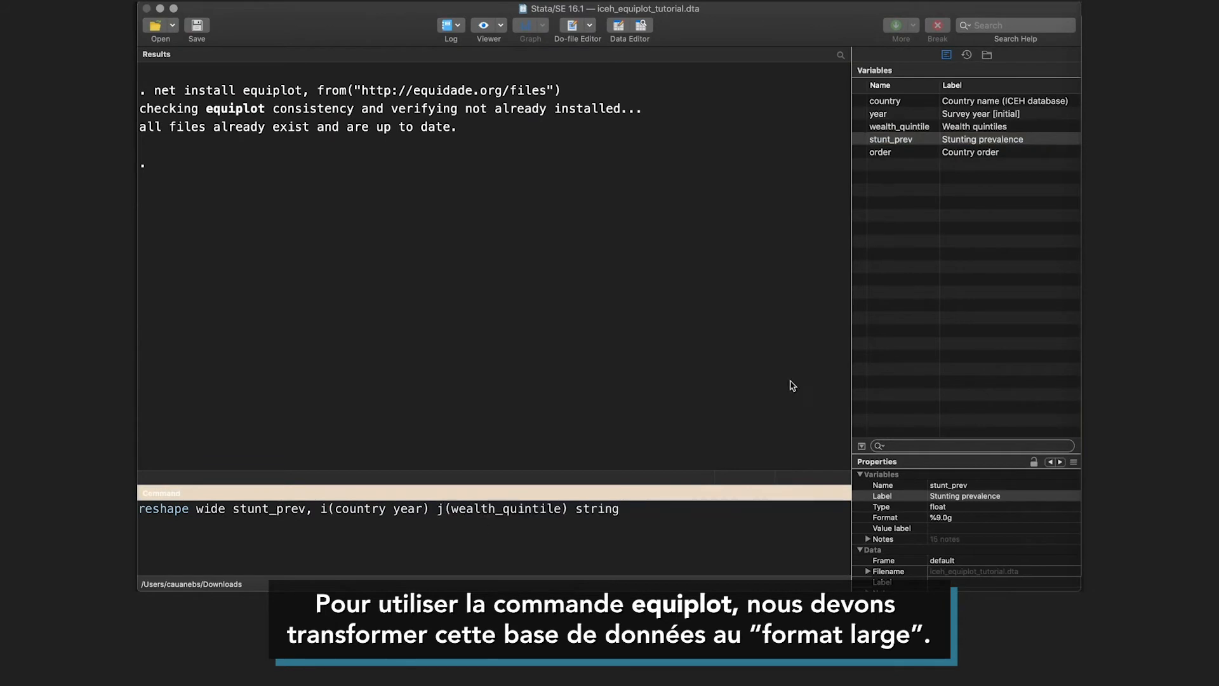
Step: Run reshape wide stunt_prev, i(country year) j(wealth_quintile) string
left_click(628, 30)
type("equiplot stunt_prevQ1 stunt_prevQ2 stunt_prevQ3 stunt_prevQ4 stunt_prevQ5,")
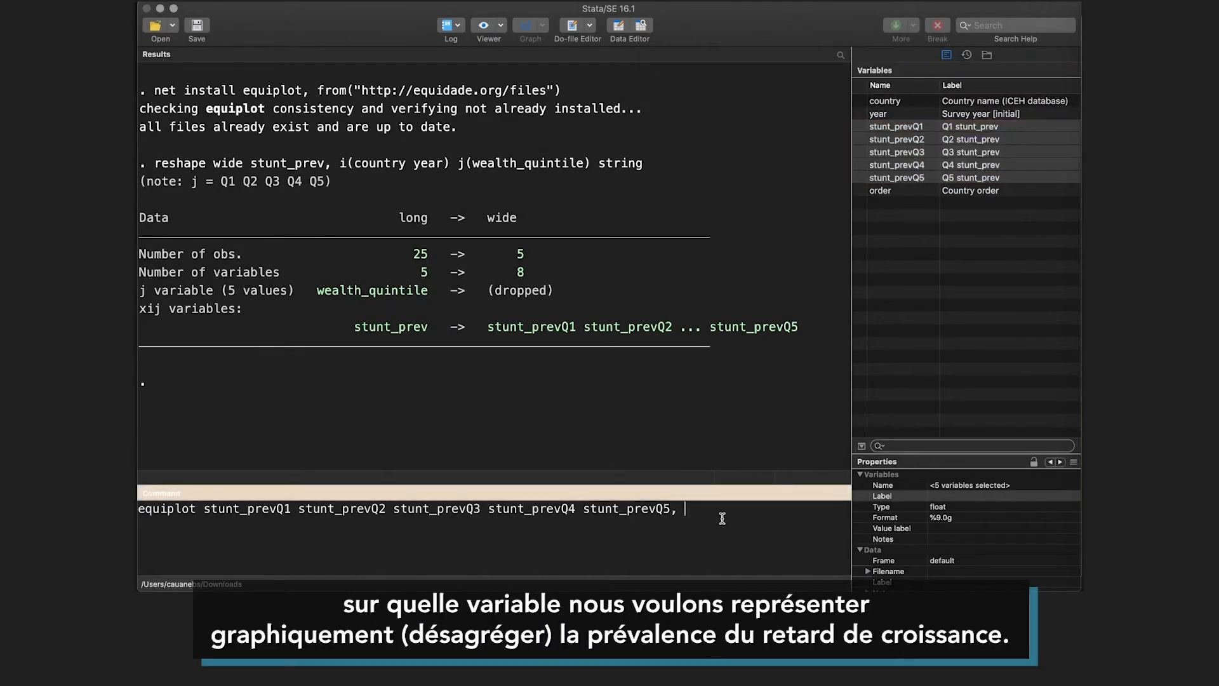
Step: Run equiplot on stunt_prevQ1–stunt_prevQ5 with over(country) to draw the chart
type("over(cou")
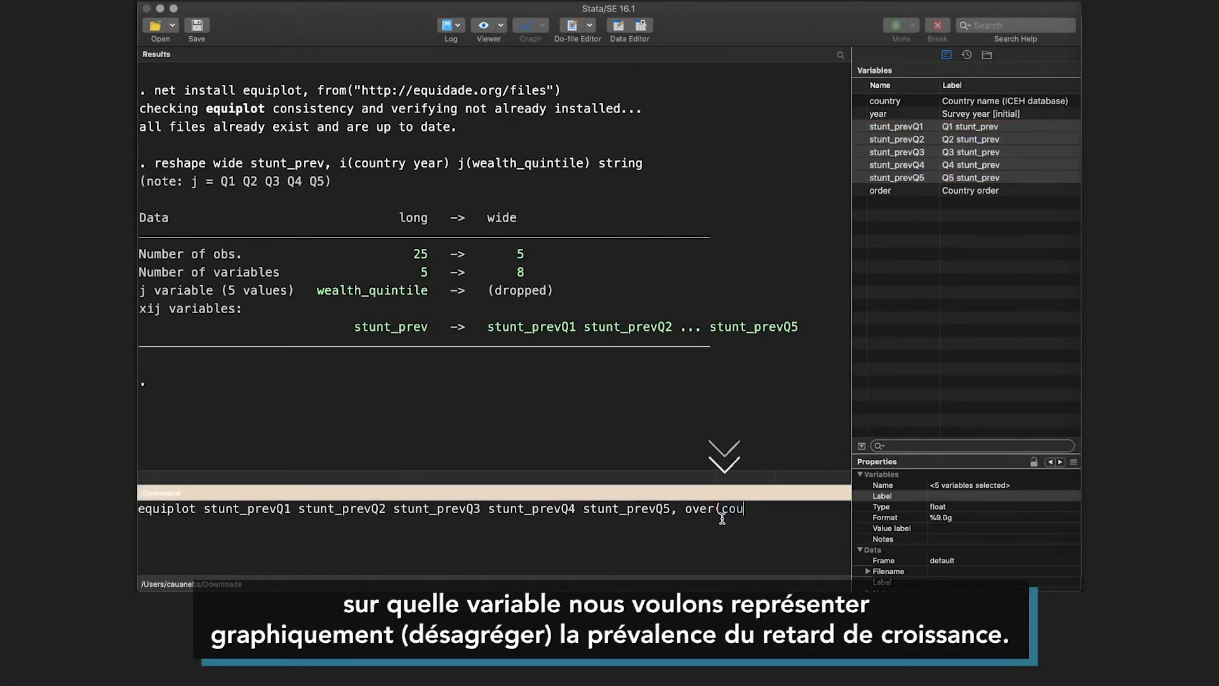
type("ntry)")
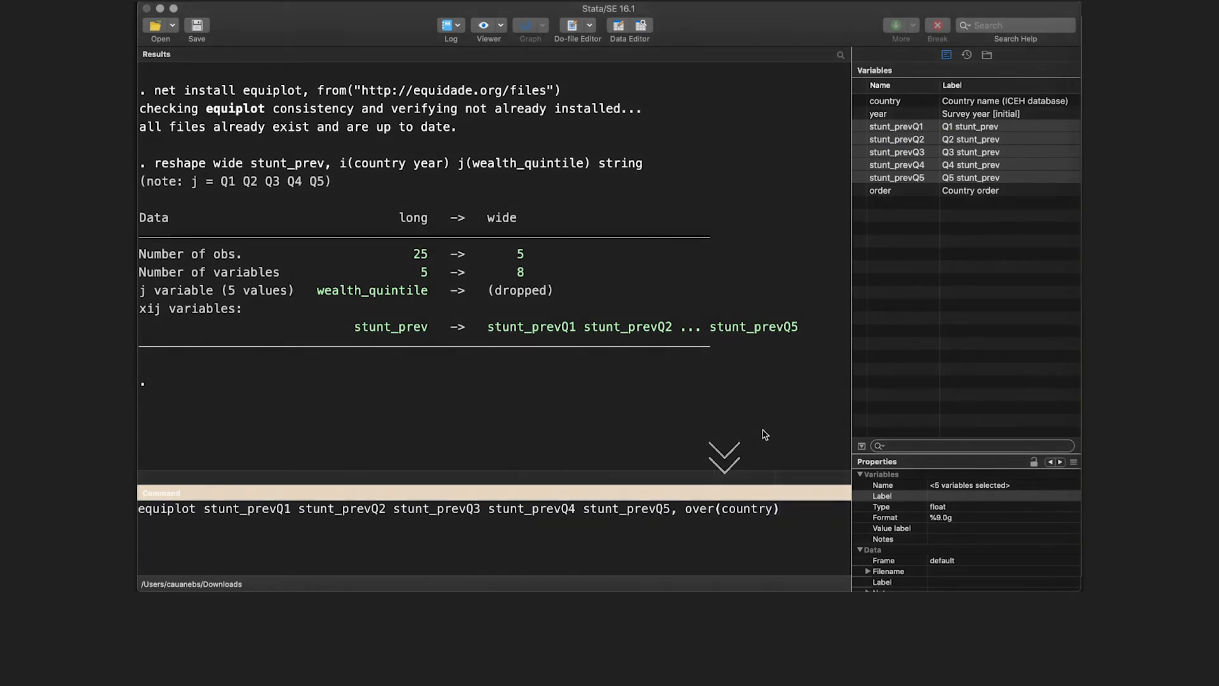
key("Return")
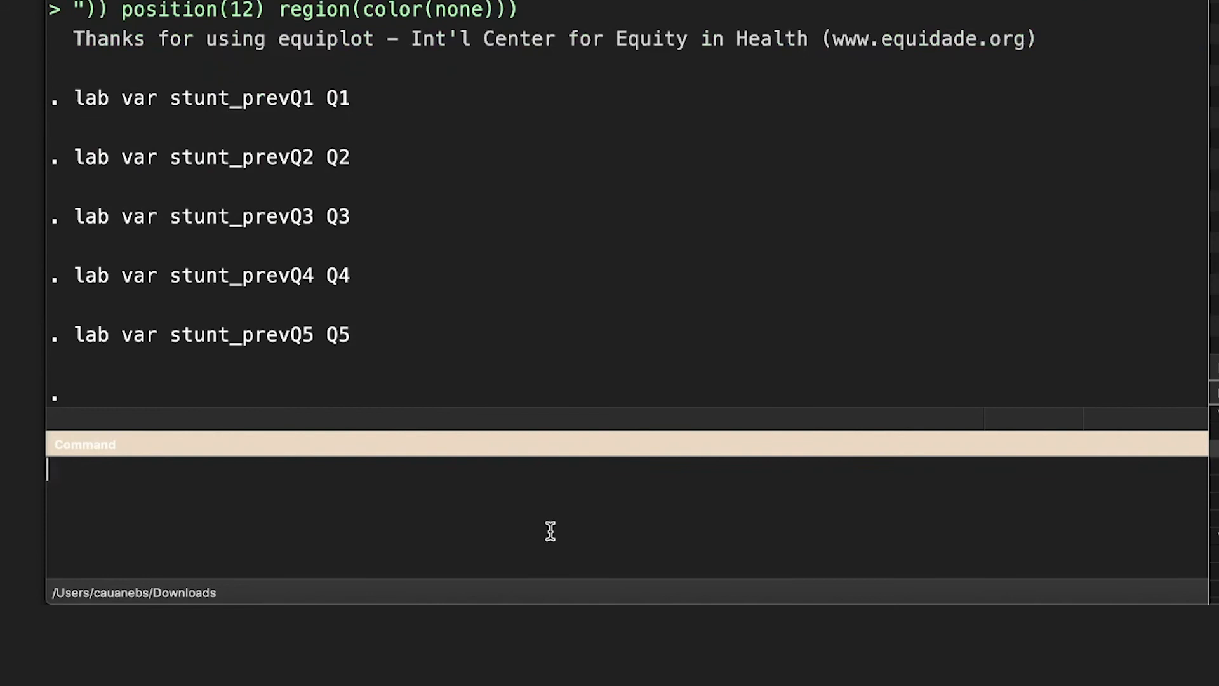
Step: Compose the equiplot command with xtitle "Prevalence of stunting", dotsize(2), sort(order) and legtitle "Wealth quintile"
type("equiplot stunt_prevQ1 stunt_prevQ2 stunt_prevQ3 stunt_prevQ4 stunt_prevQ5, over(country)")
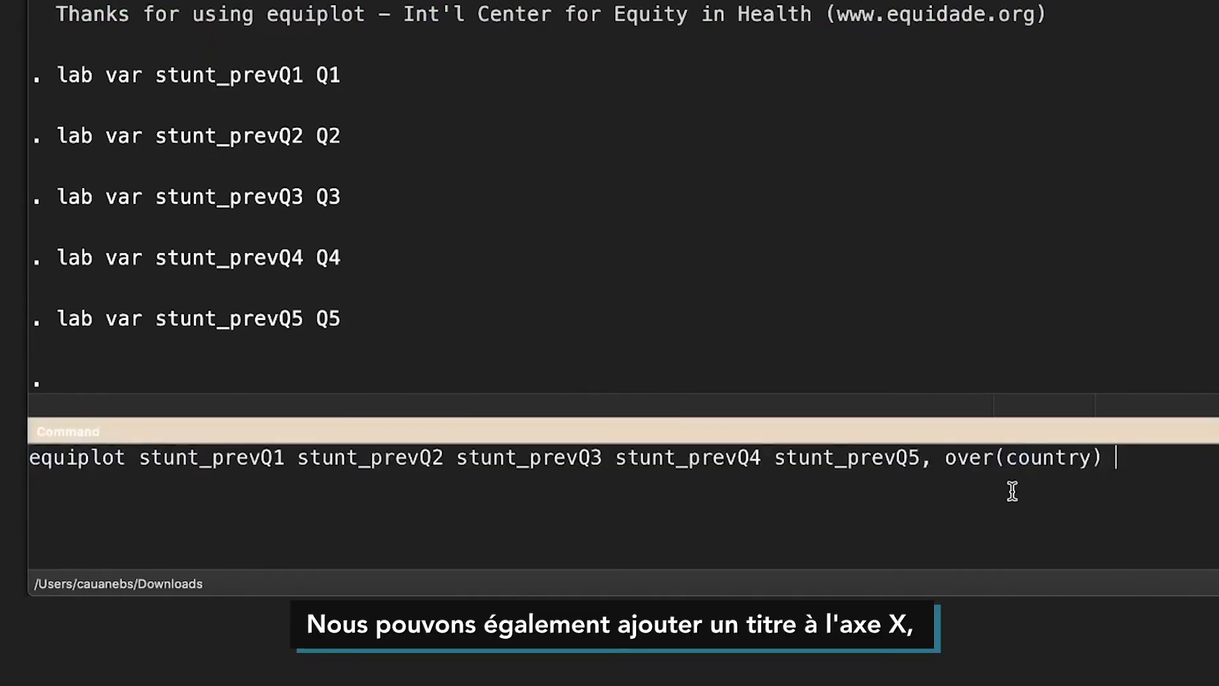
type("xtitle(\"Prevalence of stun")
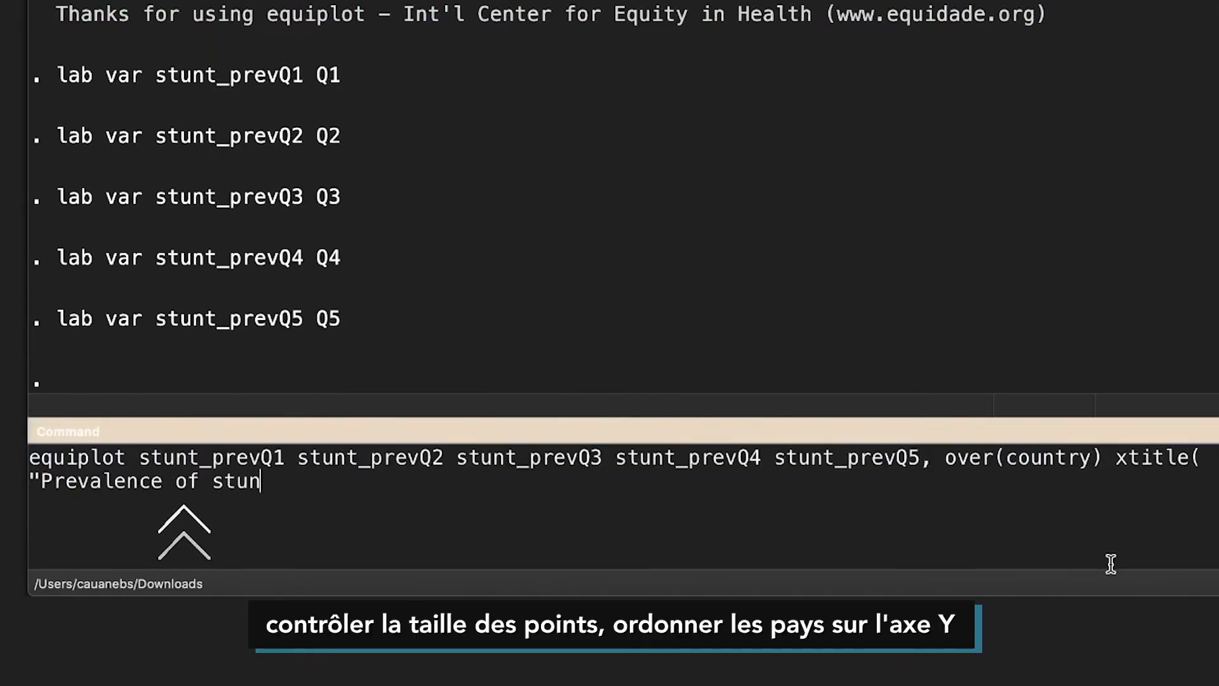
type("ting\") dotsize")
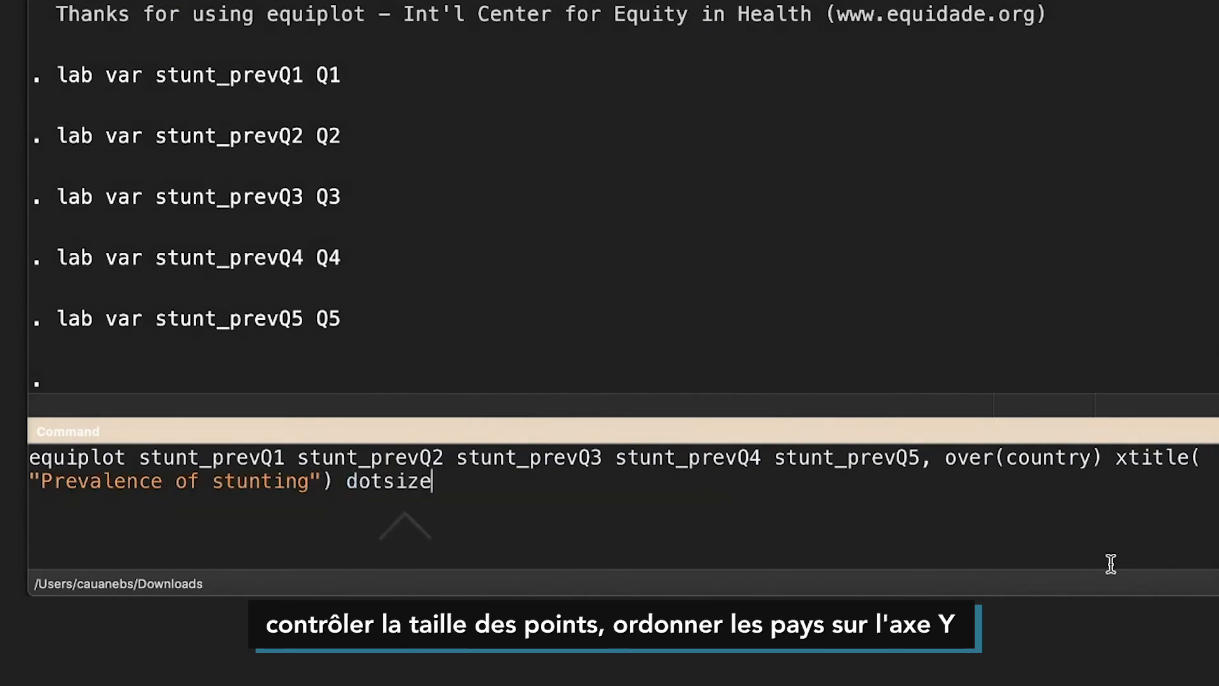
type("(2) sort(order)")
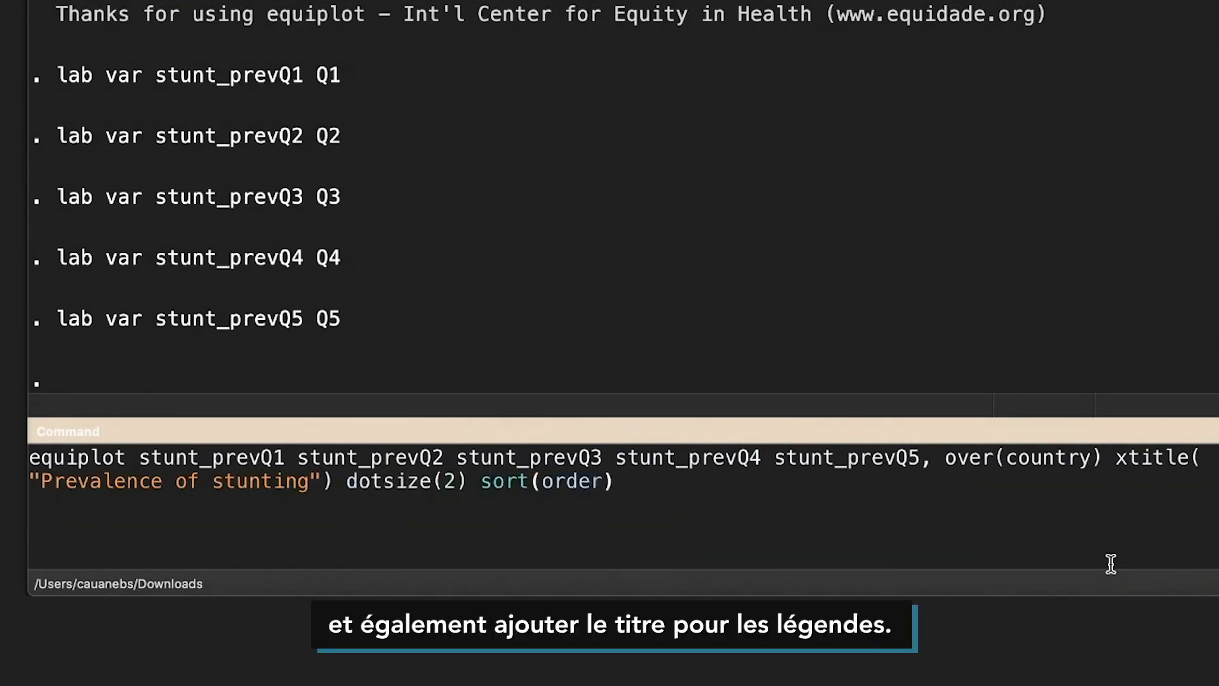
type("legtitle(\"Wealth q")
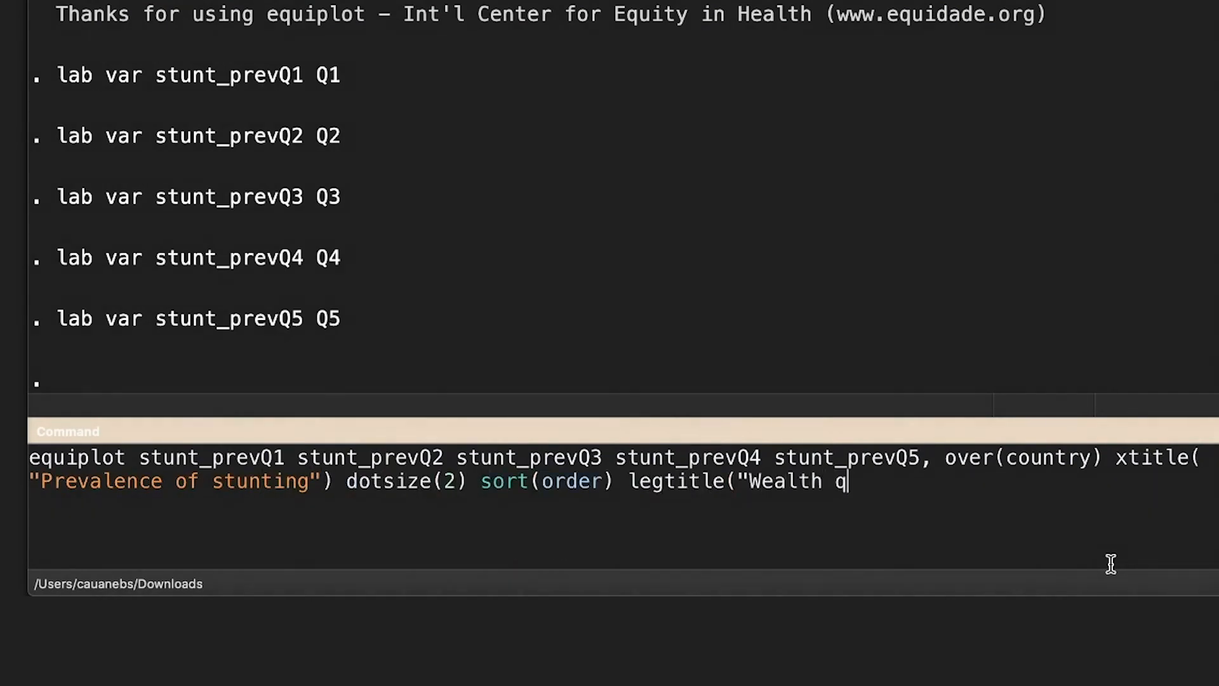